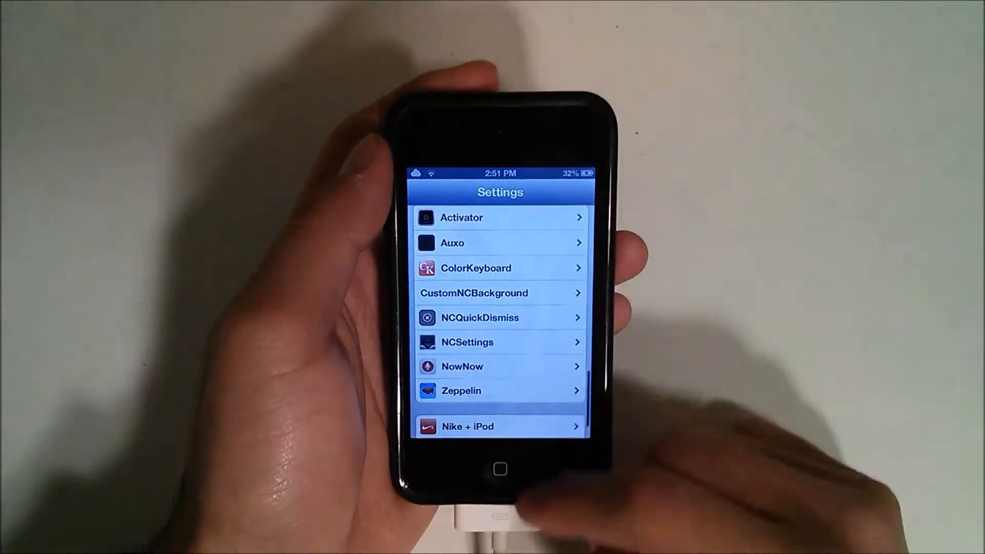
Scroll the Settings list to reach Zeppelin's carrier-logo theme list, currently on Blue Cloud
scroll(up, 3)
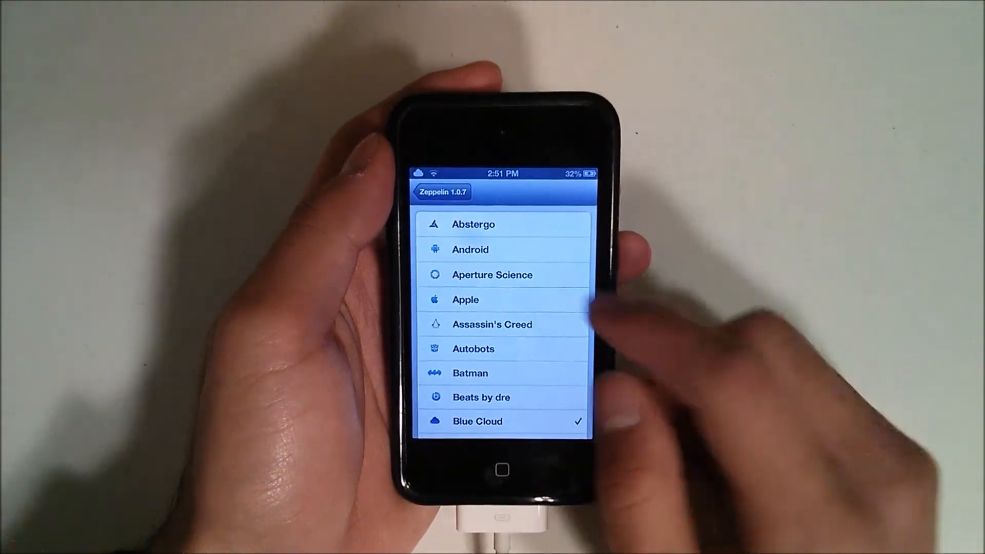
Choose the Android carrier-logo theme in the Zeppelin list, moving the selection off Blue Cloud
click(471, 251)
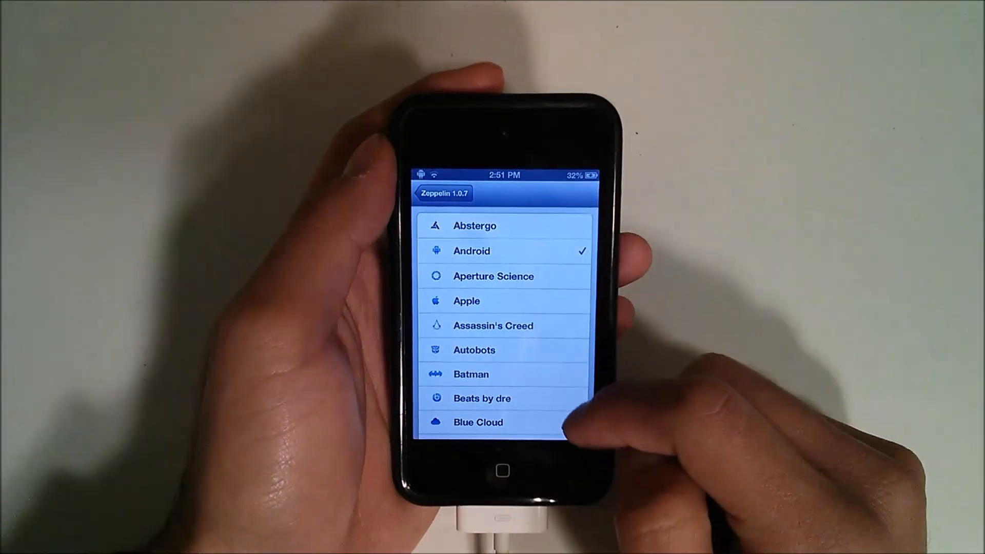
scroll(up, 3)
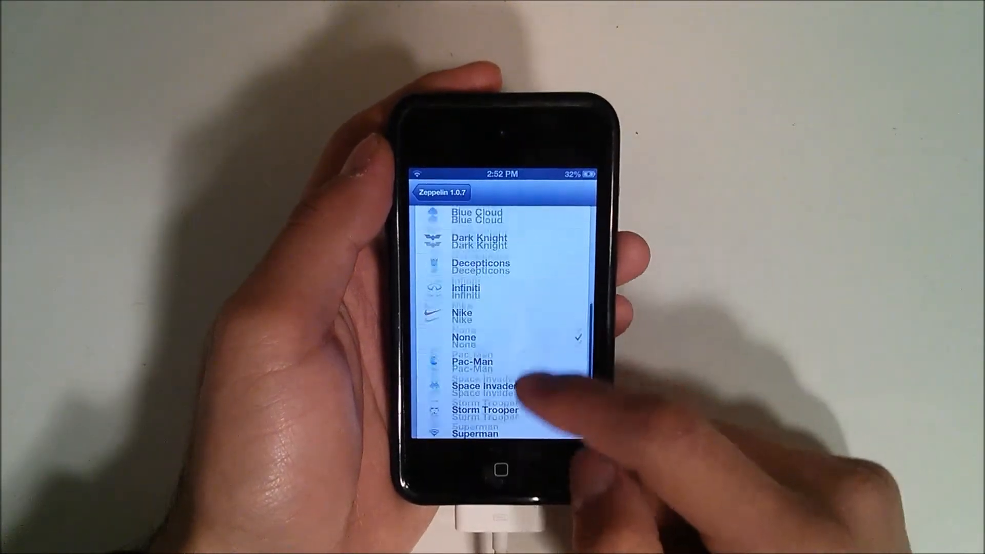
Scroll the Zeppelin theme list and reselect Blue Cloud as the status-bar logo
scroll(up, 3)
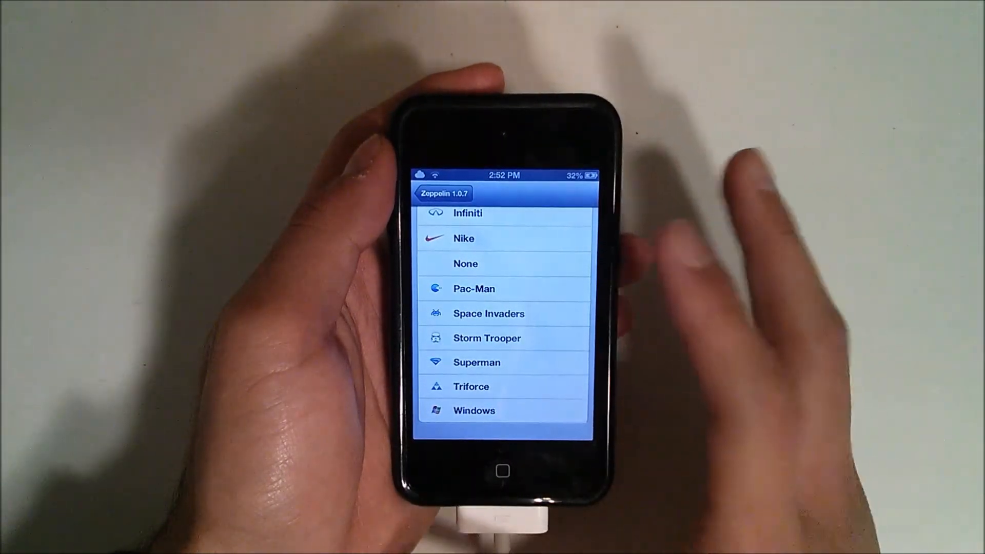
scroll(up, 3)
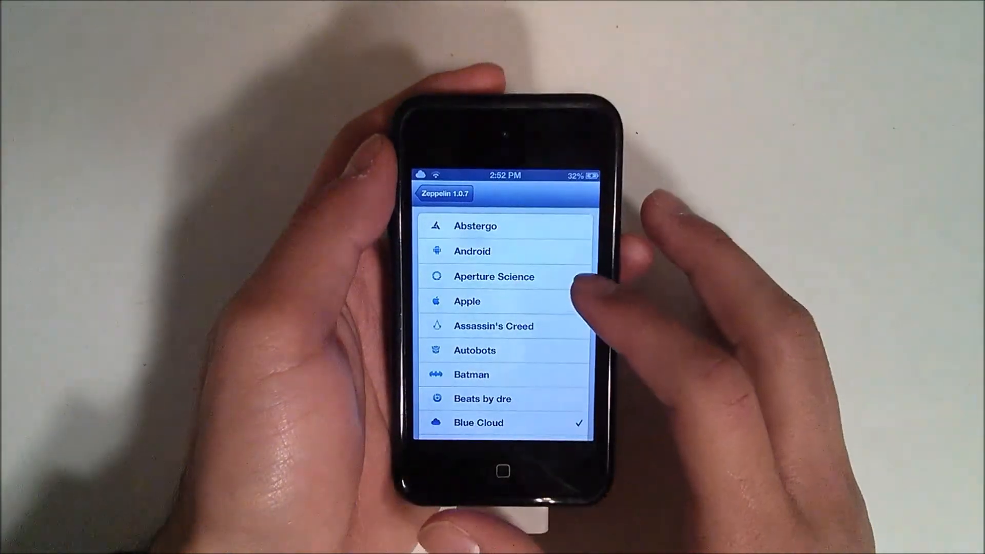